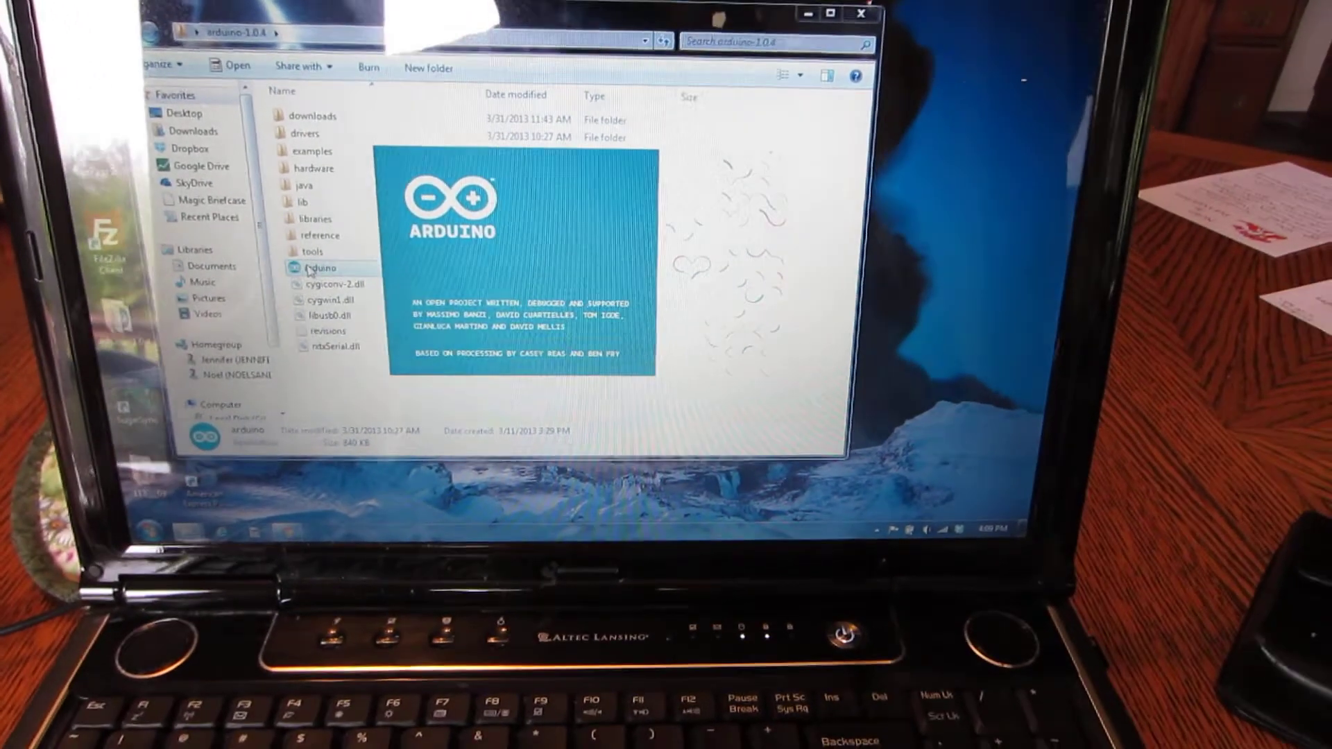
# - Launch Arduino IDE 1.0.4 from arduino.exe in the arduino-1.0.4 folder, opening an empty sketch
pyautogui.doubleClick(319, 268)
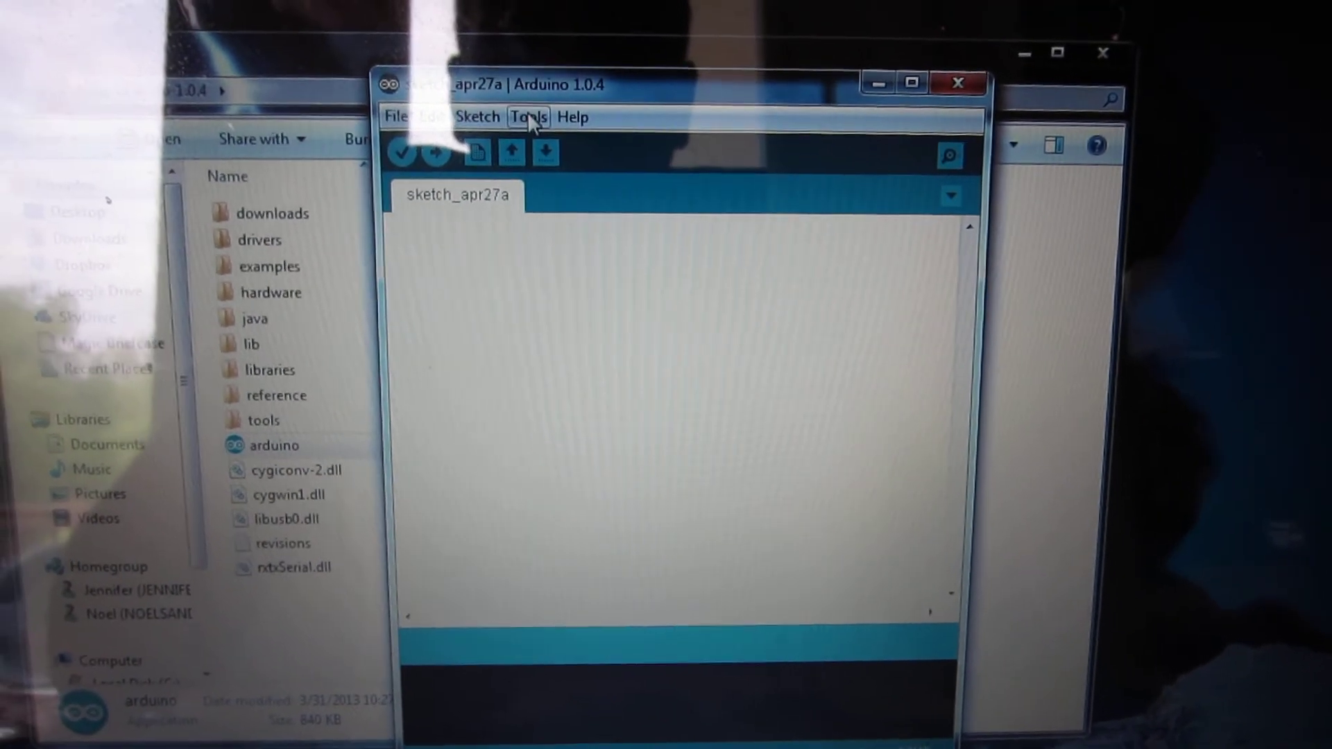
# - Open the Blink sketch from File > Examples > 01.Basics in its own window
pyautogui.click(396, 117)
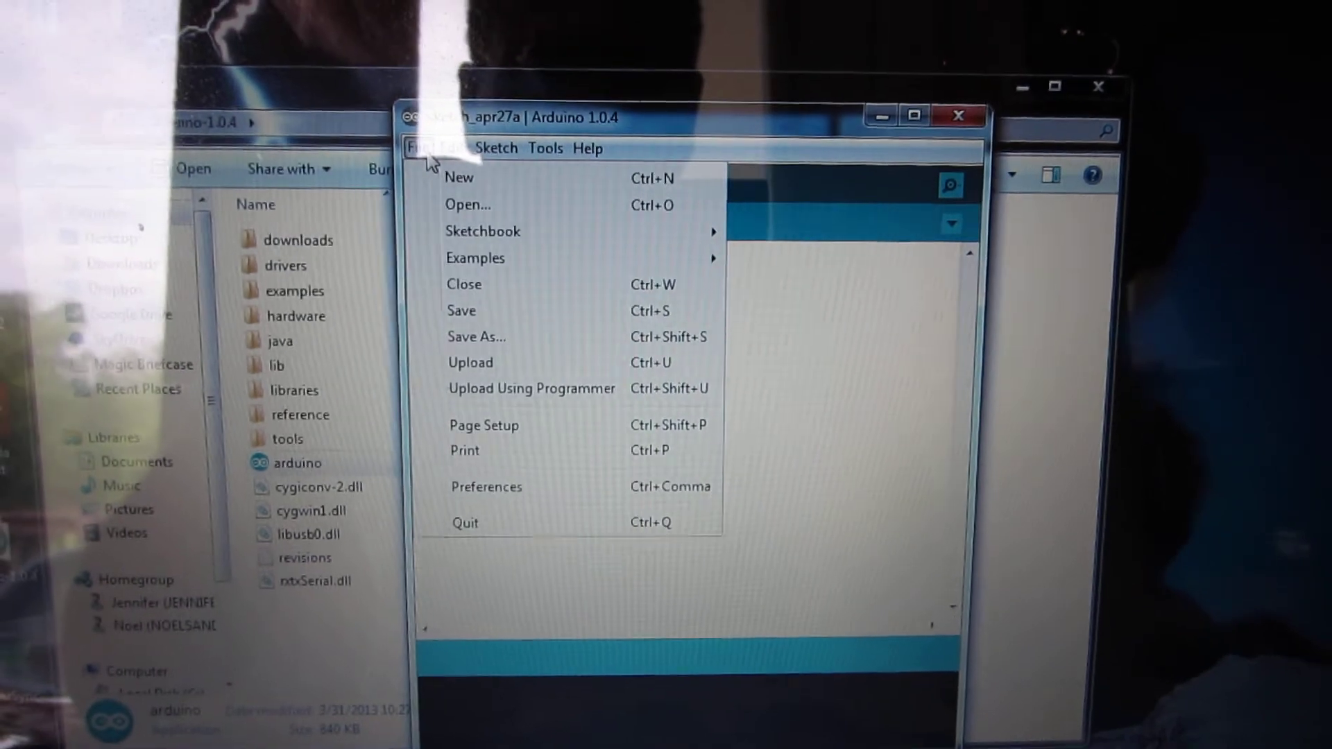
pyautogui.click(576, 90)
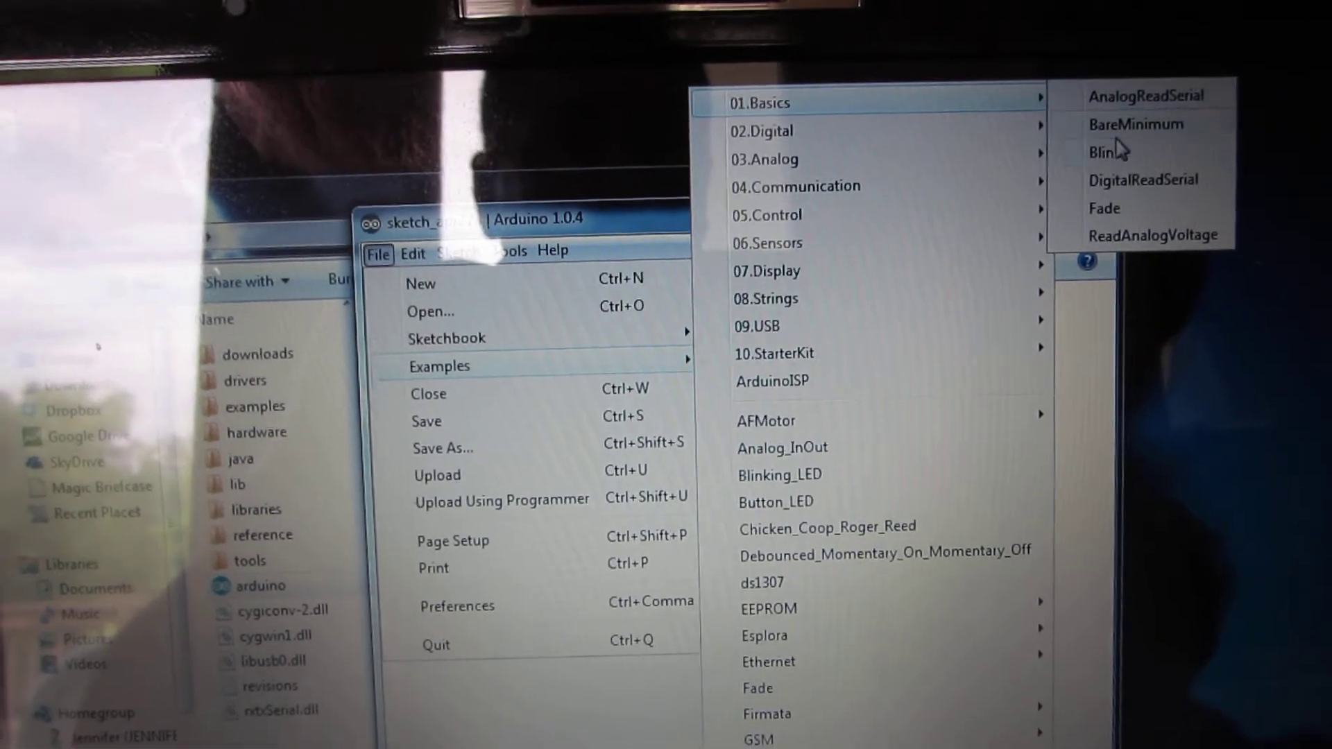
pyautogui.click(1105, 151)
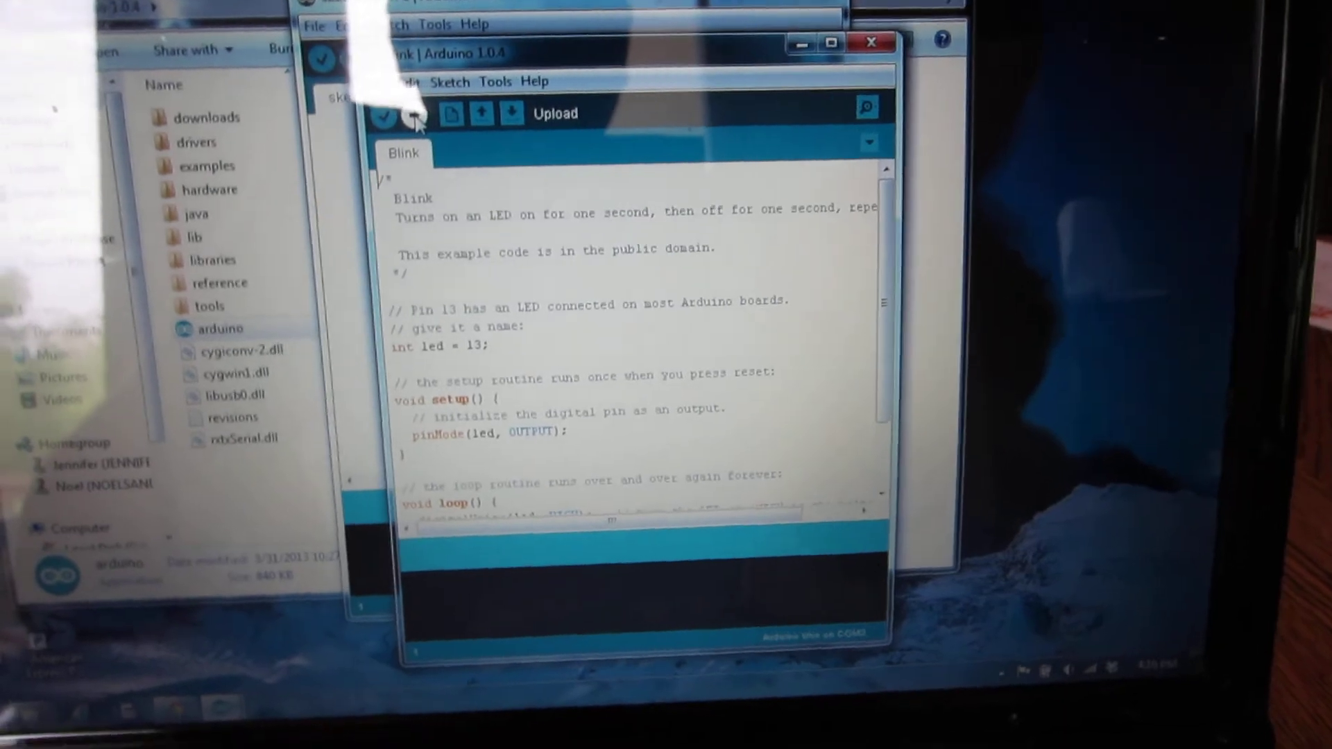
pyautogui.click(412, 115)
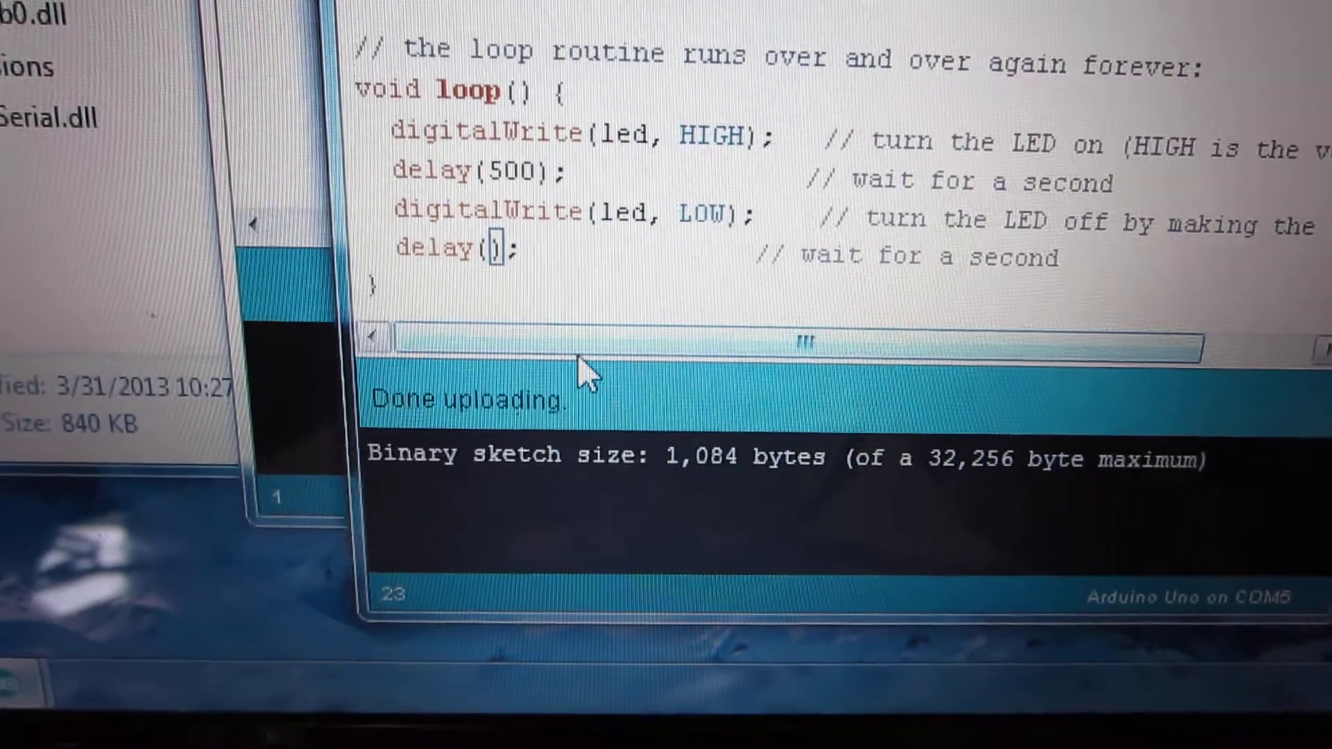
# - Change the delay() values in loop() from 1000 to 500 ms
pyautogui.write('500')
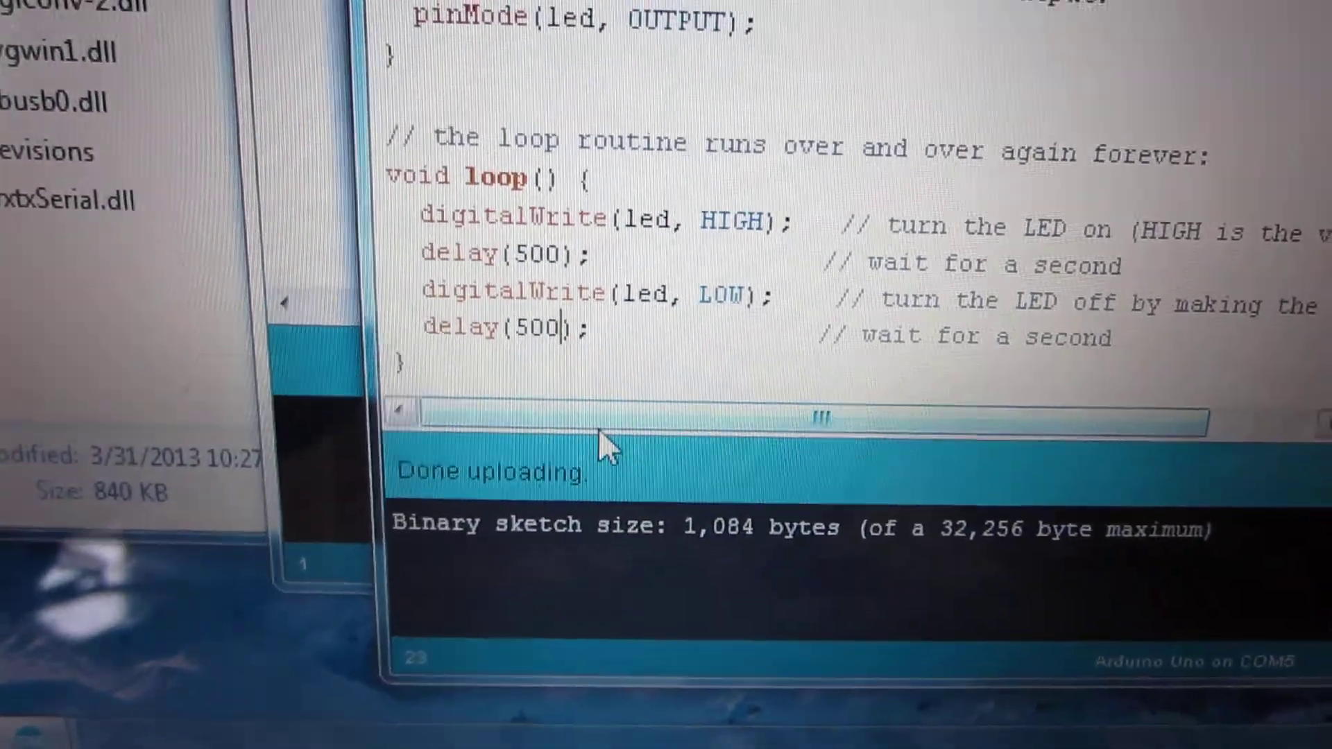